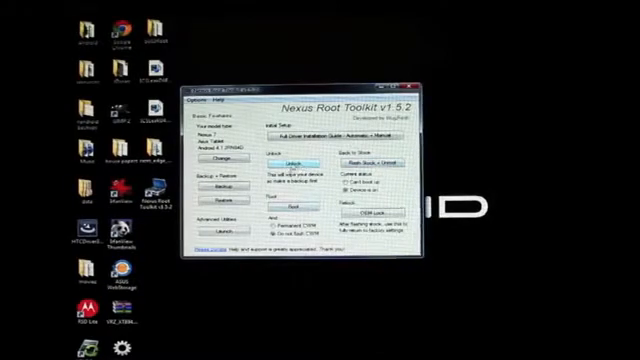
Step: Start the Nexus 7 bootloader unlock, bringing up the data-wipe introduction warning
{"action": "left_click", "coordinate": [300, 163]}
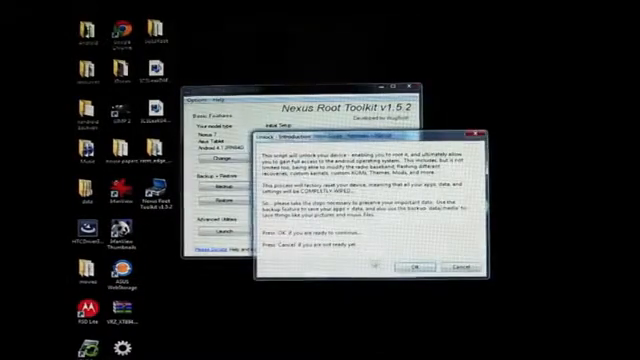